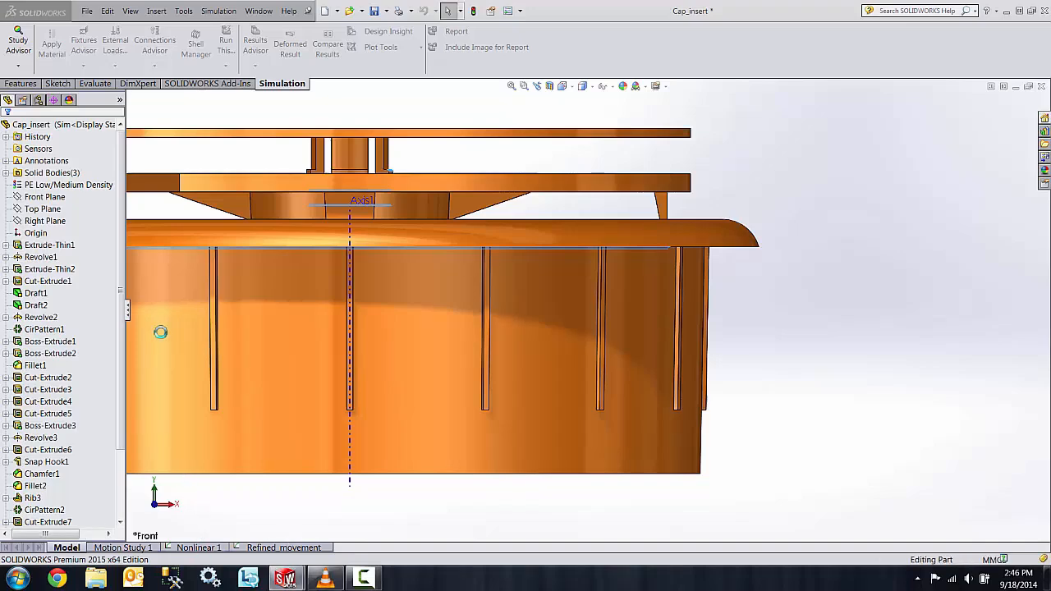
# Step: Run the cap insert's Nonlinear 1 study, continuing past the 'initial contact not detected' warning
pyautogui.rightClick(46, 247)
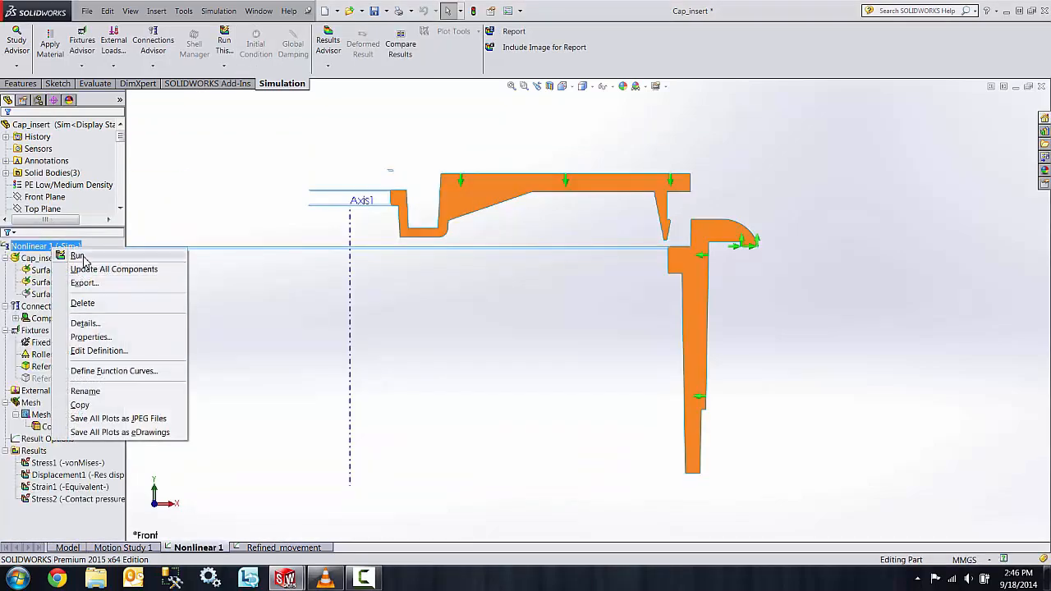
pyautogui.click(75, 256)
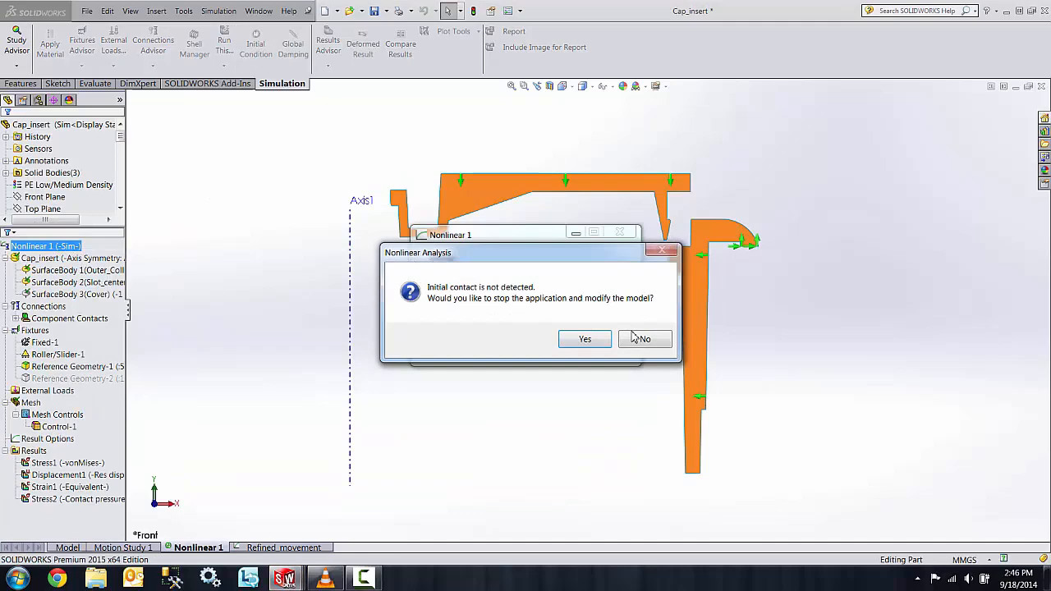
pyautogui.click(644, 338)
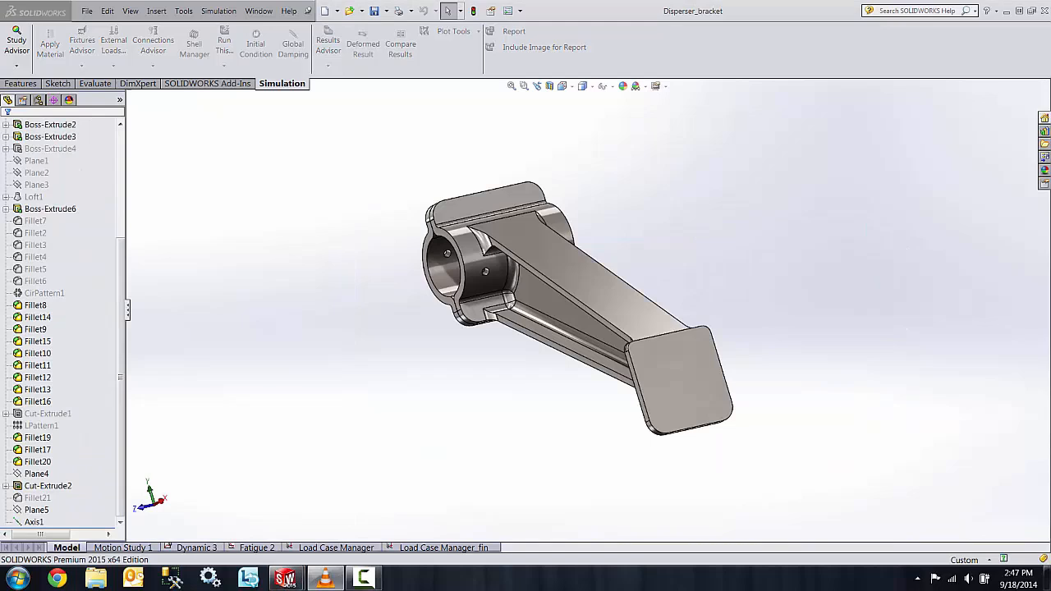
# Step: Switch to the dispenser bracket's Load Case Manager study and bring up its load case table
pyautogui.click(335, 549)
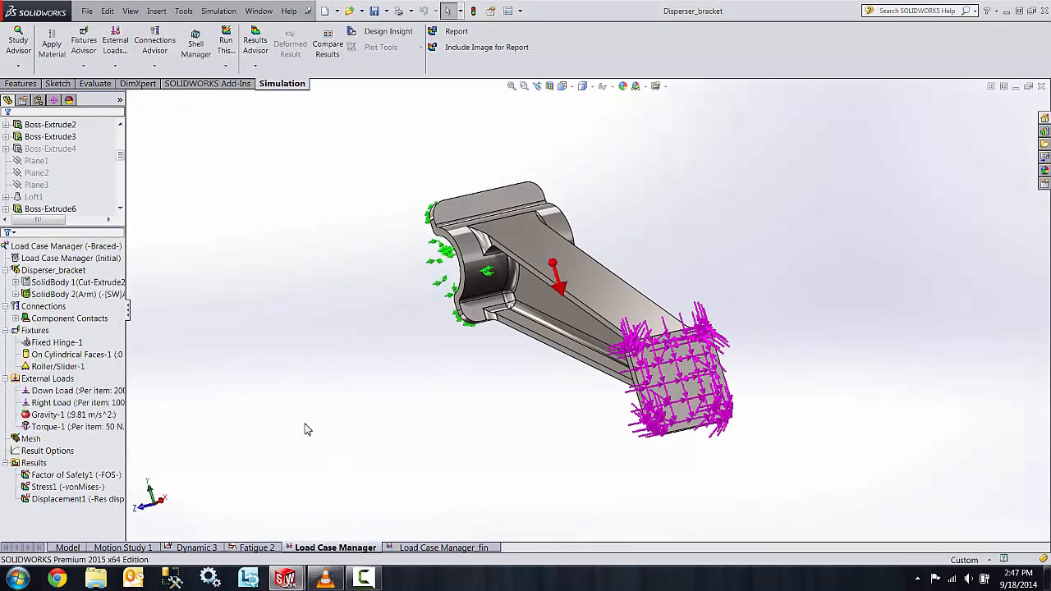
pyautogui.rightClick(70, 258)
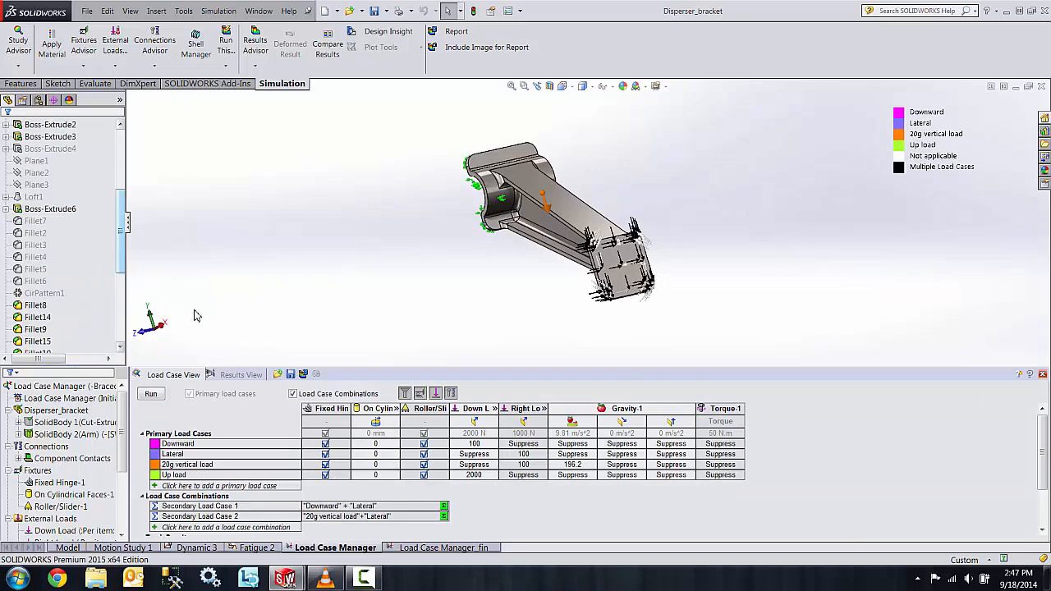
pyautogui.moveTo(203, 318)
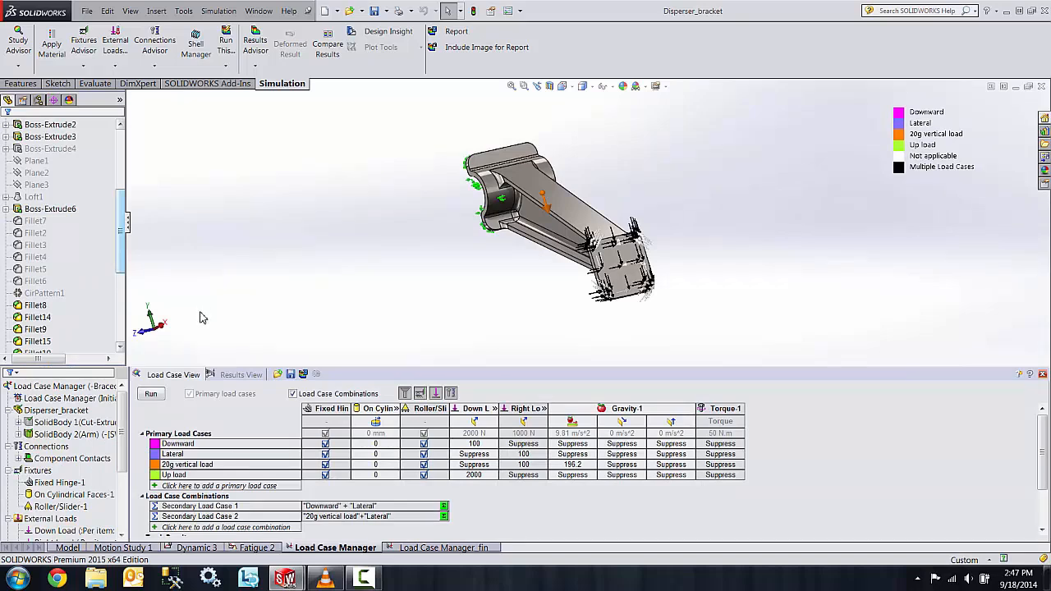
pyautogui.moveTo(204, 318)
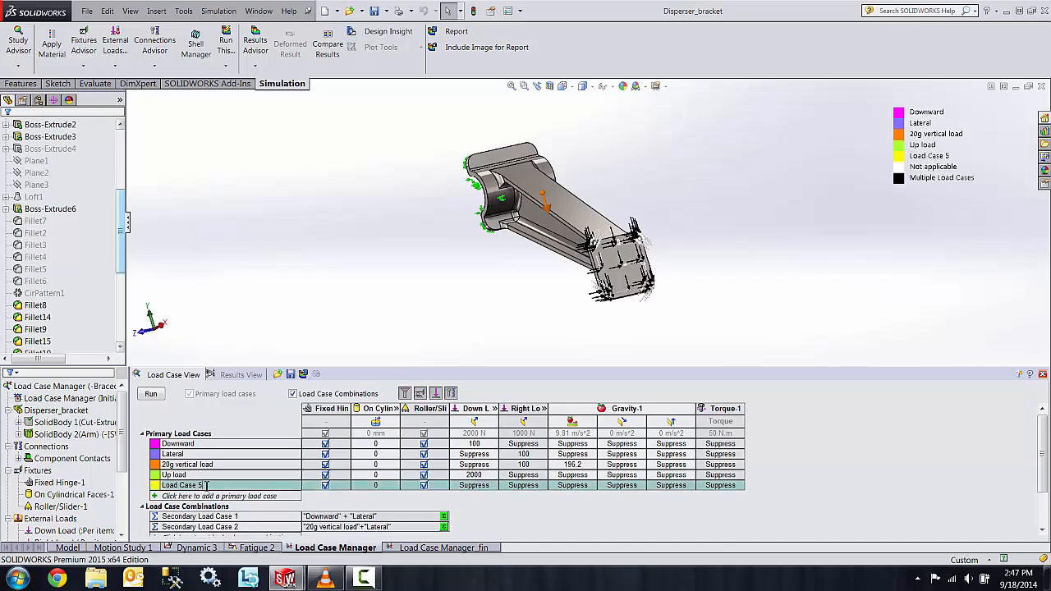
# Step: Name the load case Torque and add the combination '20g vertical load + 2*Torque'
pyautogui.write('Torque')
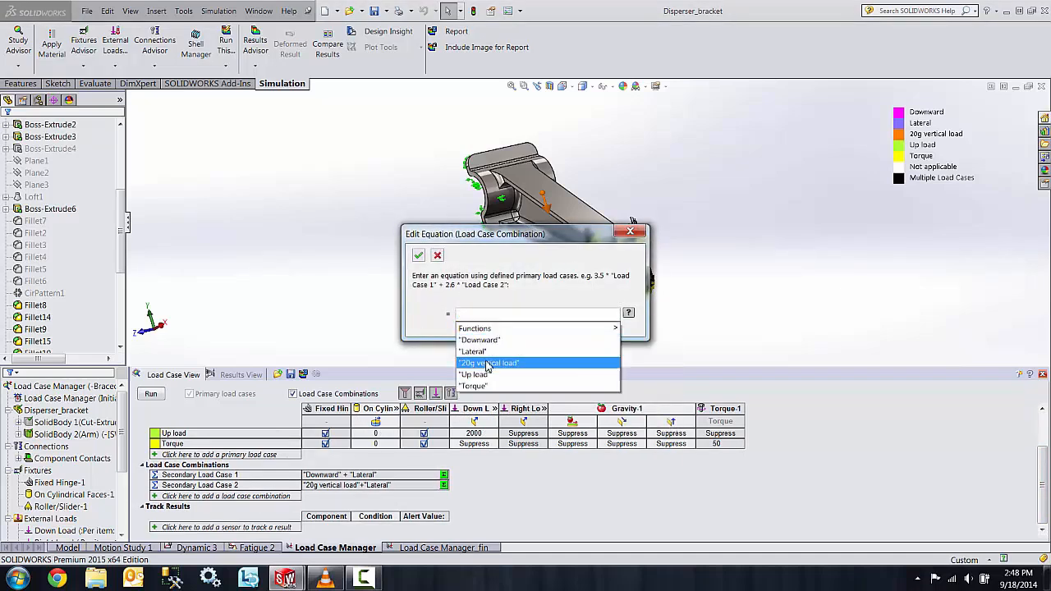
pyautogui.click(487, 362)
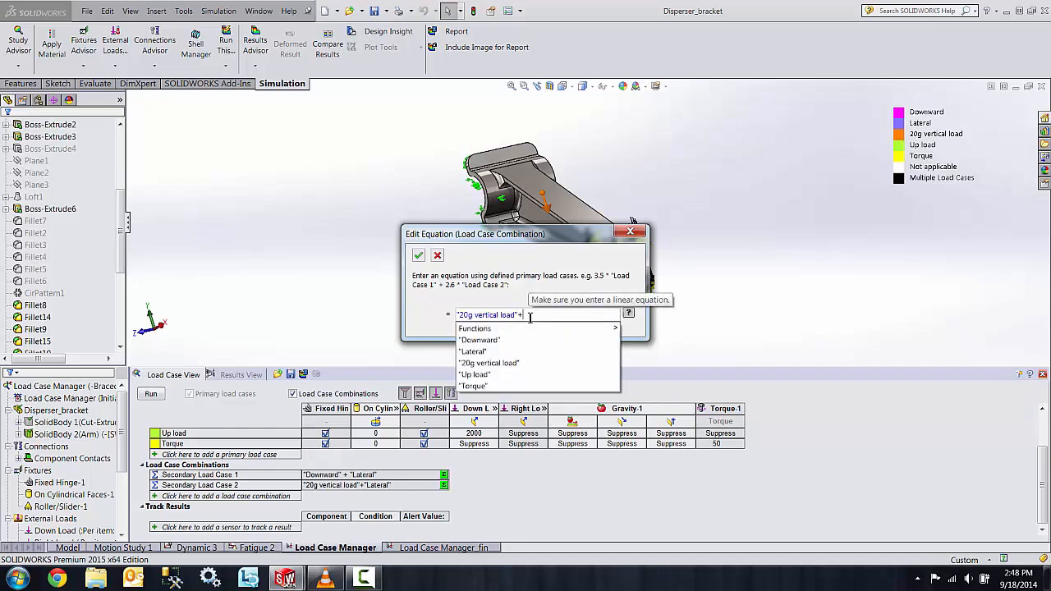
pyautogui.write('2*')
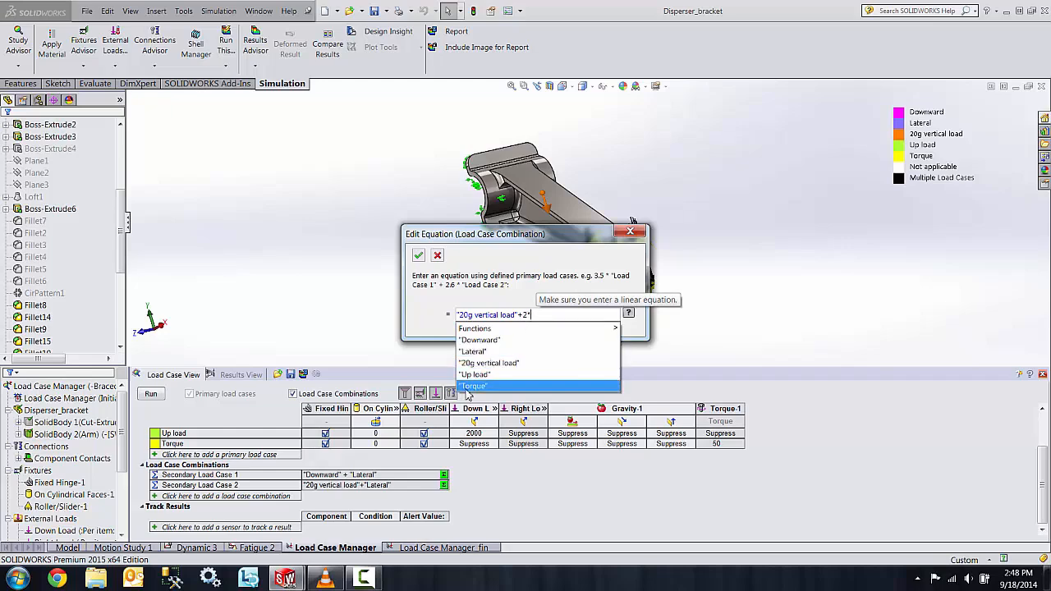
pyautogui.click(473, 385)
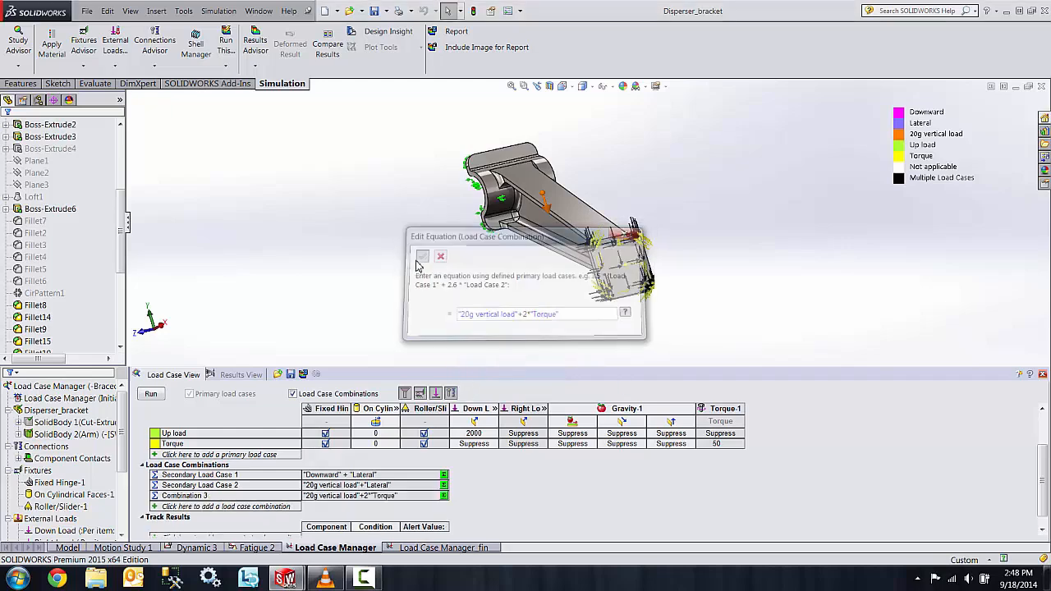
pyautogui.click(423, 256)
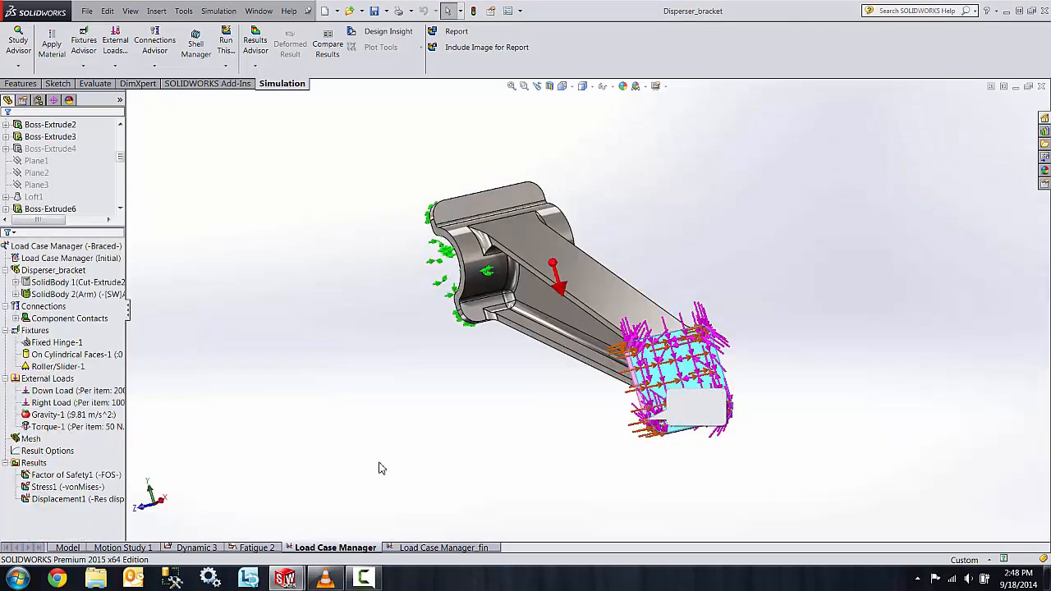
# Step: Show Factor of Safety1 in the Load Case Manager_fin study with the per-load-case results view
pyautogui.click(443, 548)
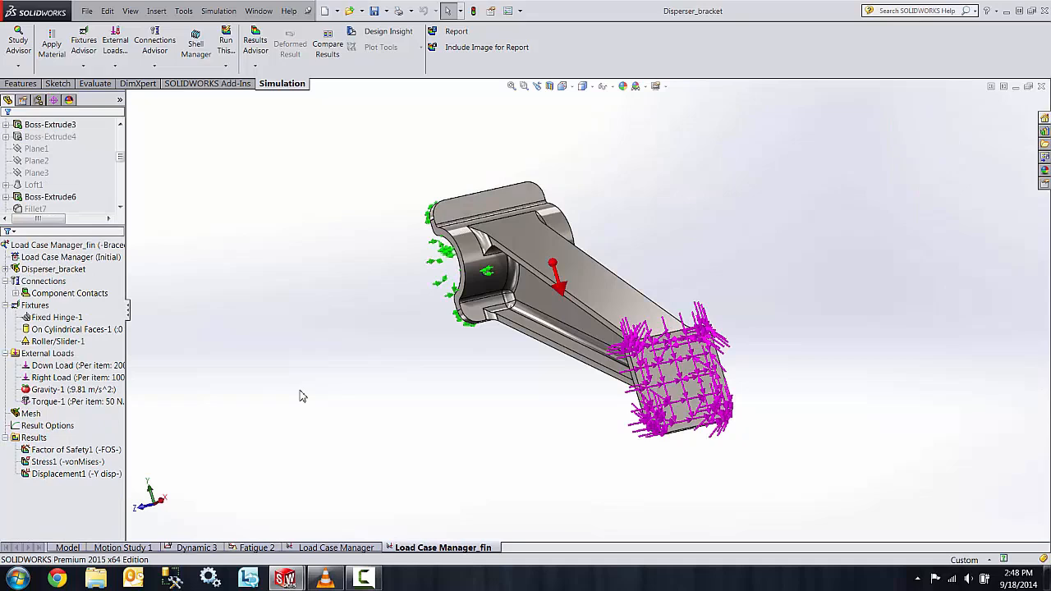
pyautogui.moveTo(296, 437)
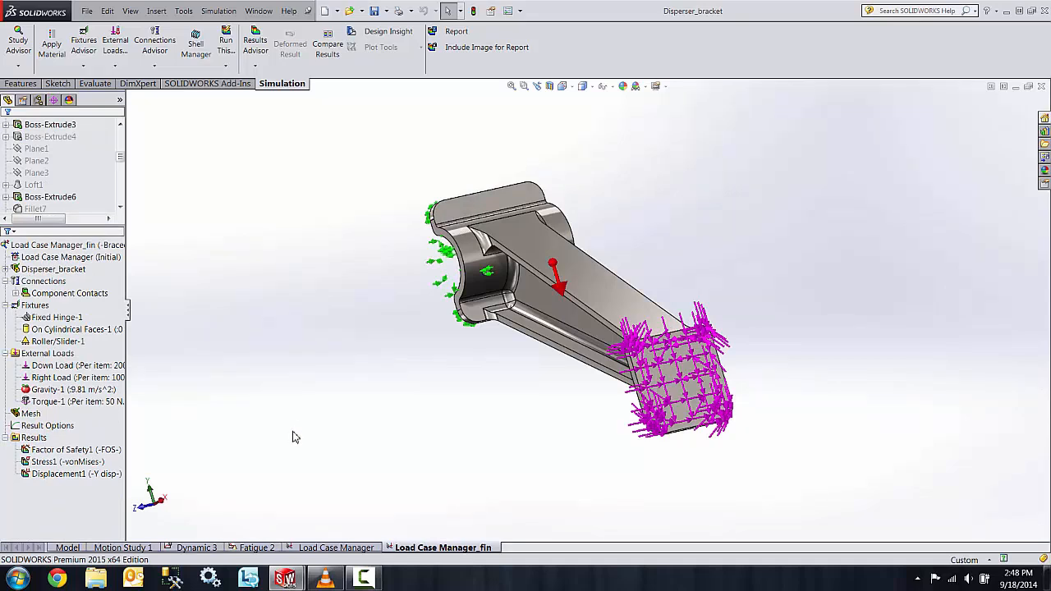
pyautogui.click(35, 304)
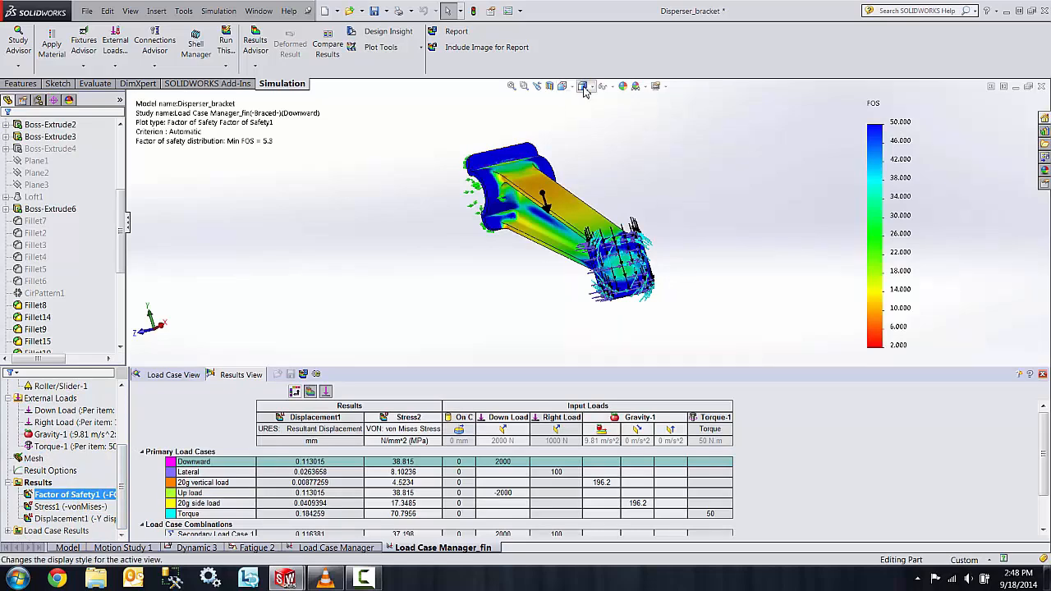
pyautogui.click(583, 85)
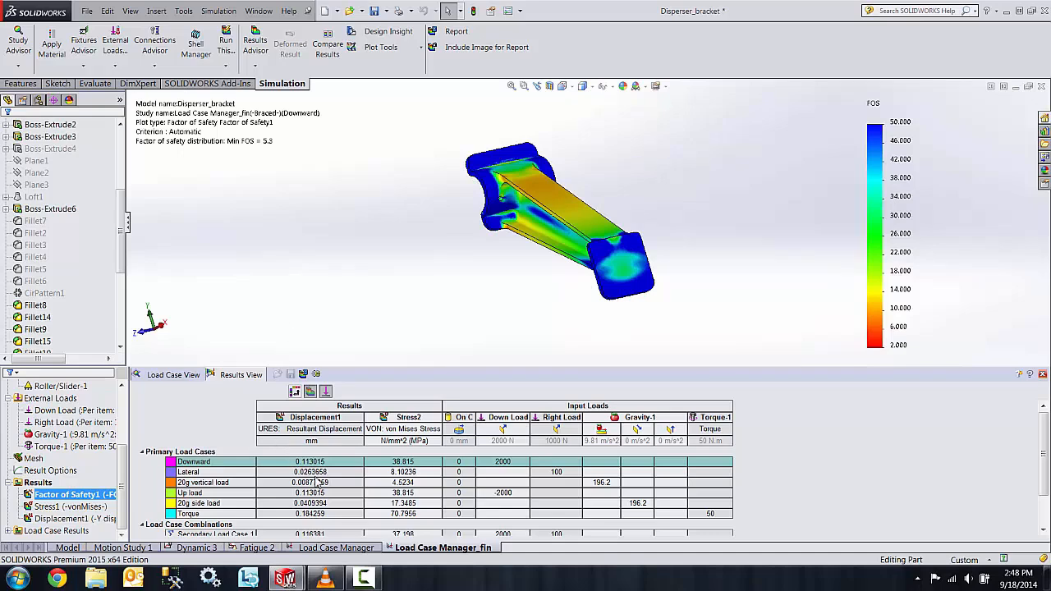
pyautogui.moveTo(255, 518)
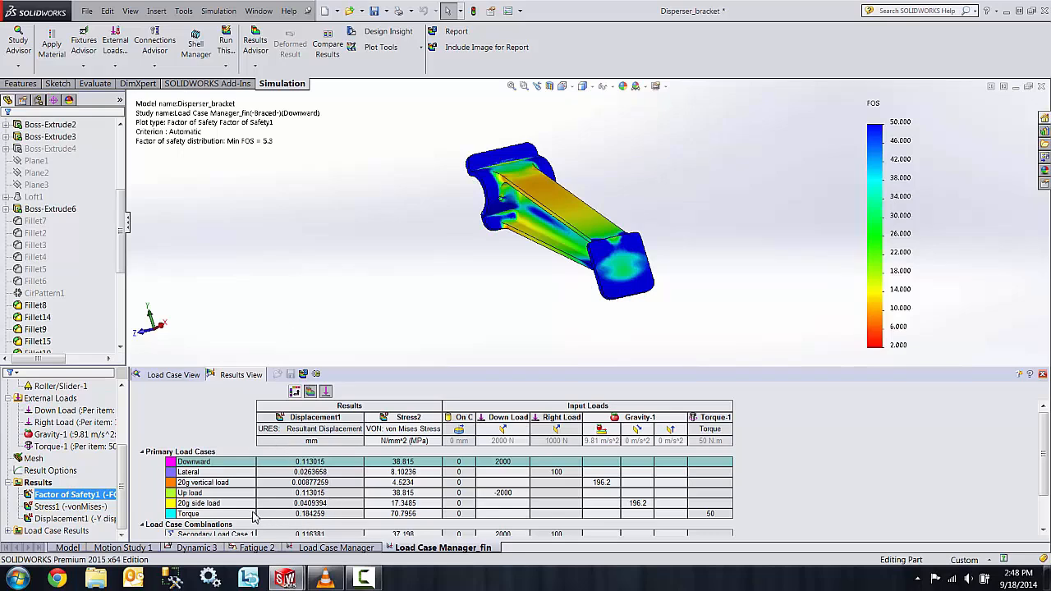
# Step: Show Dynamic 3's von Mises stress plot and the Response1 frequency analysis graph settings
pyautogui.click(194, 513)
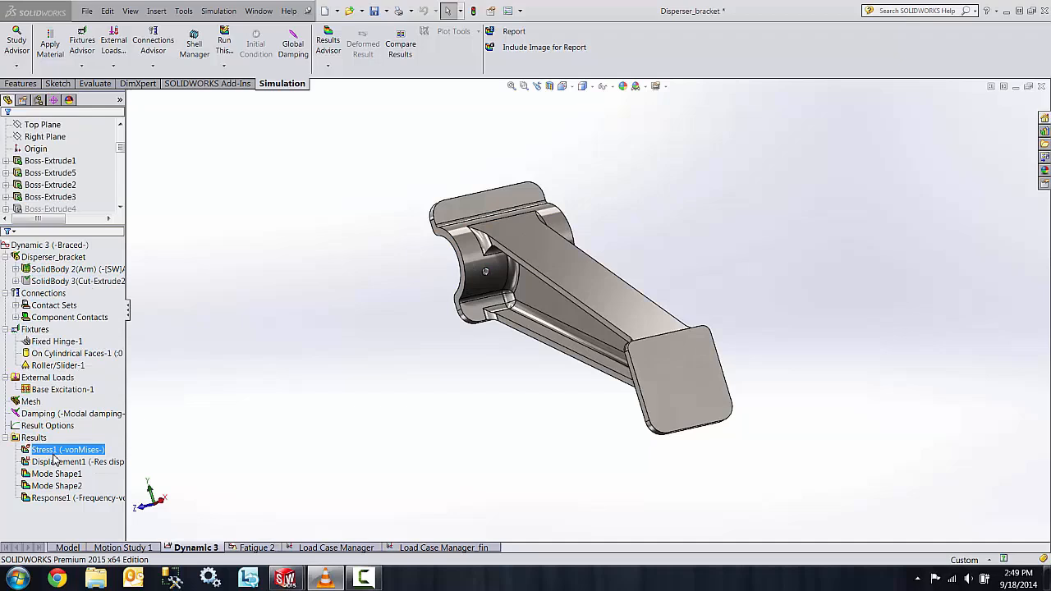
pyautogui.doubleClick(62, 450)
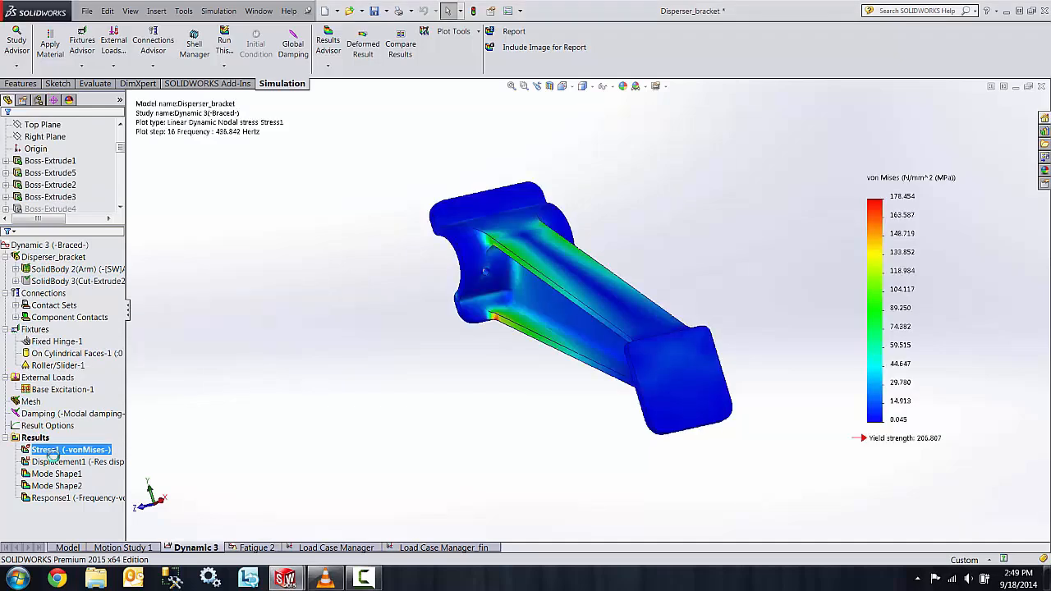
pyautogui.moveTo(62, 389)
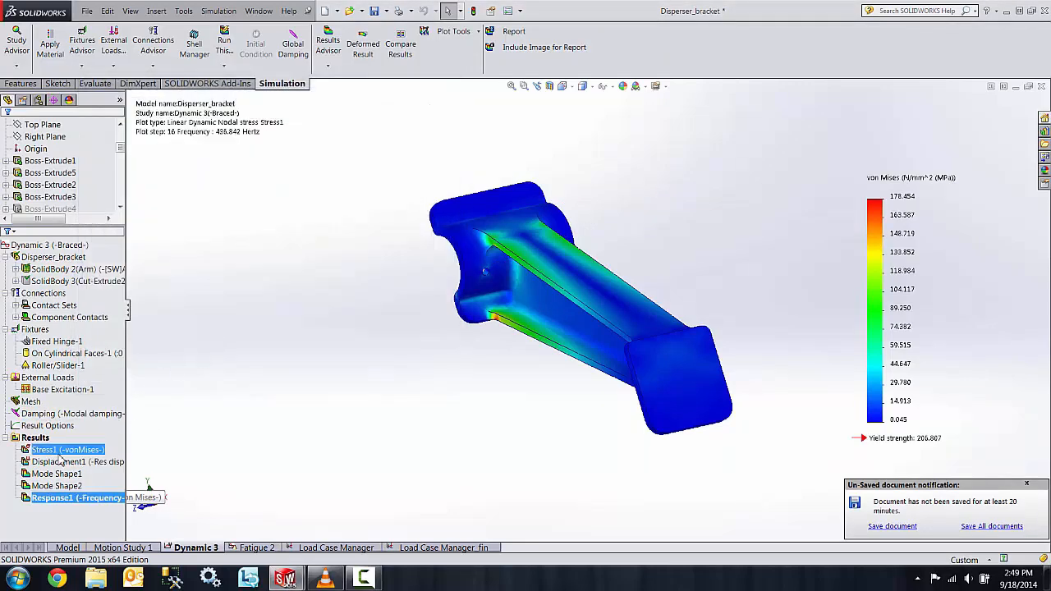
pyautogui.rightClick(35, 437)
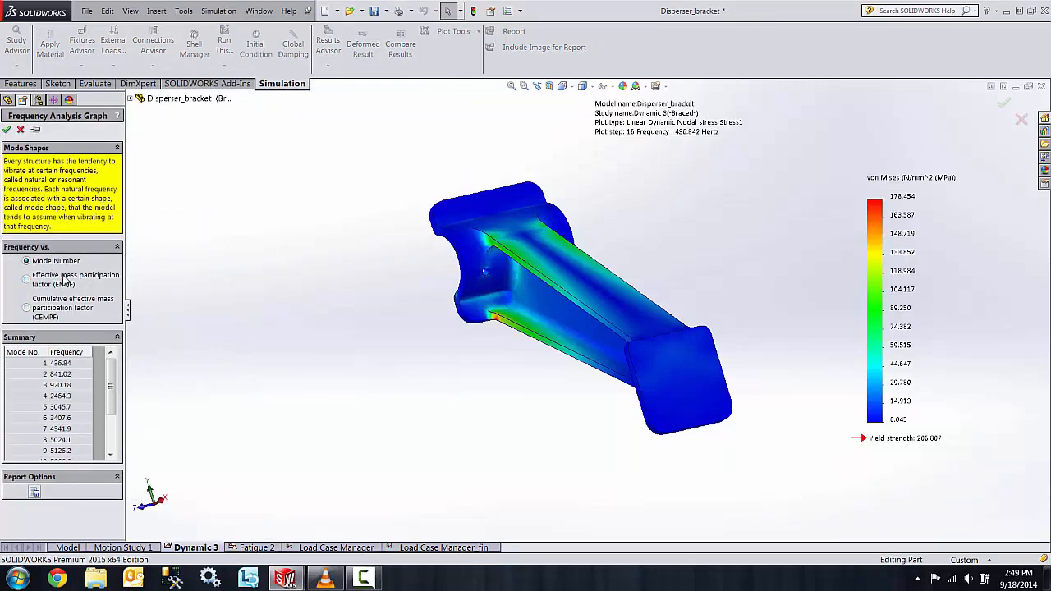
pyautogui.moveTo(62, 281)
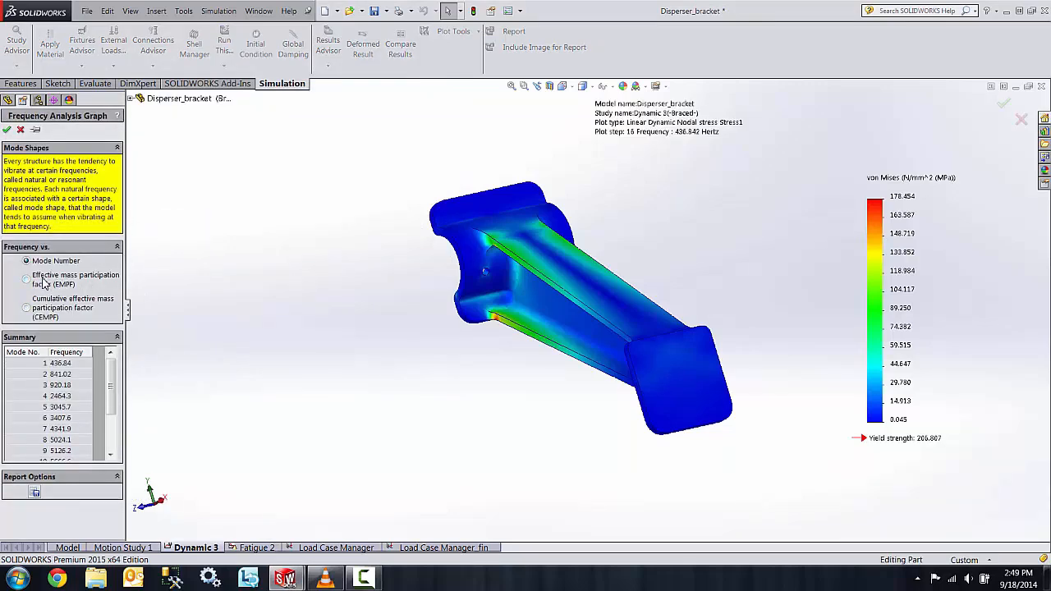
# Step: Graph effective mass participation by frequency, then the cumulative chart, closing each after review
pyautogui.click(26, 270)
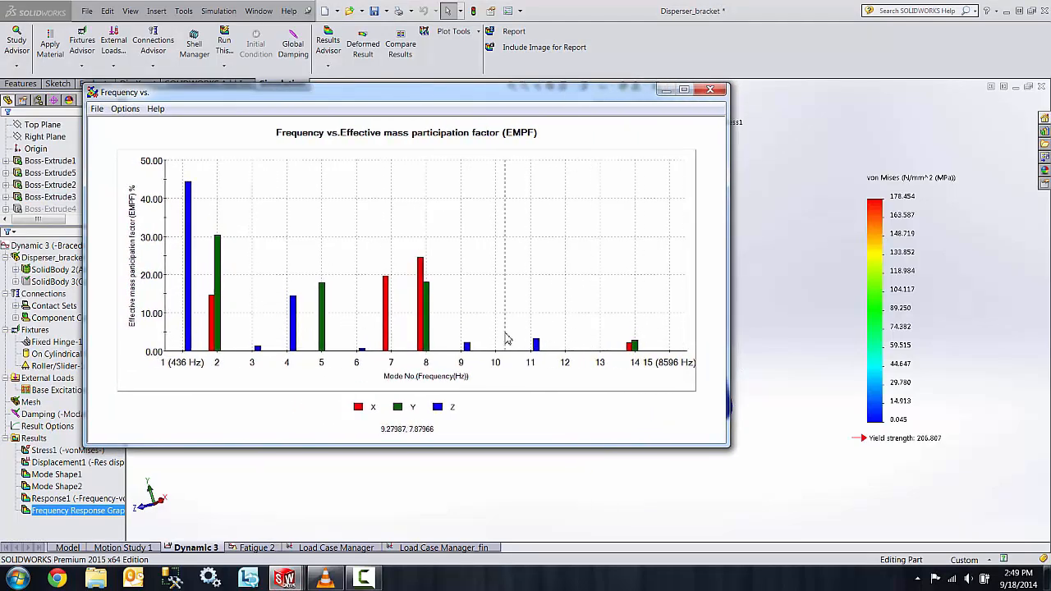
pyautogui.moveTo(558, 346)
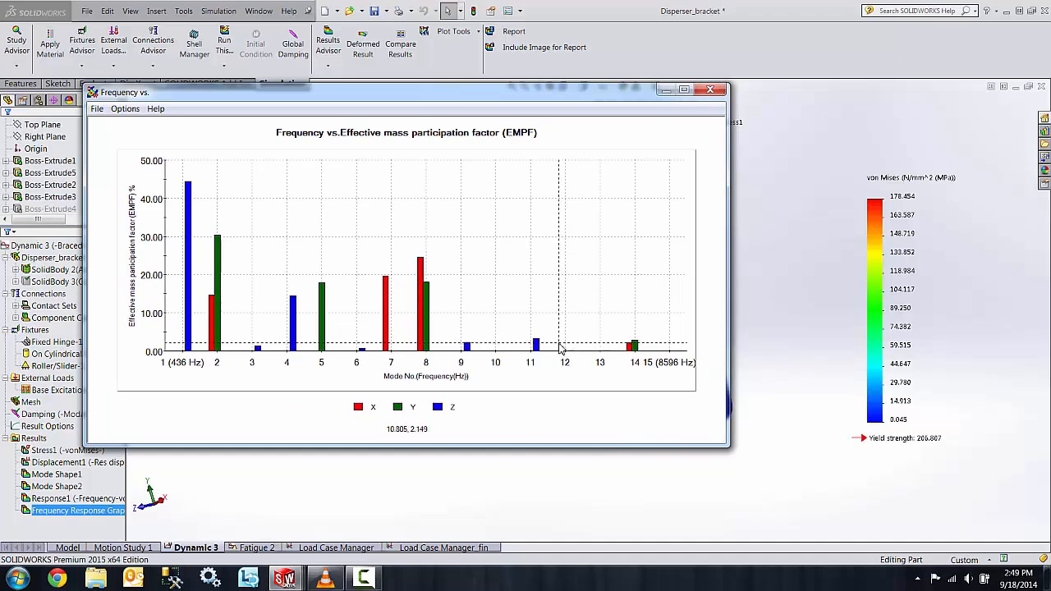
pyautogui.moveTo(562, 337)
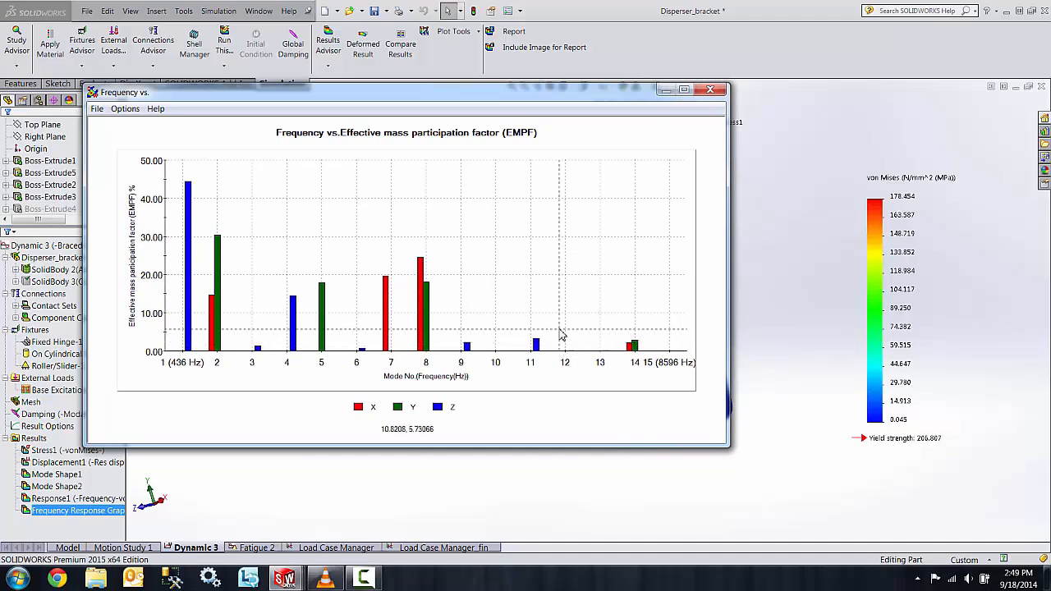
pyautogui.moveTo(528, 253)
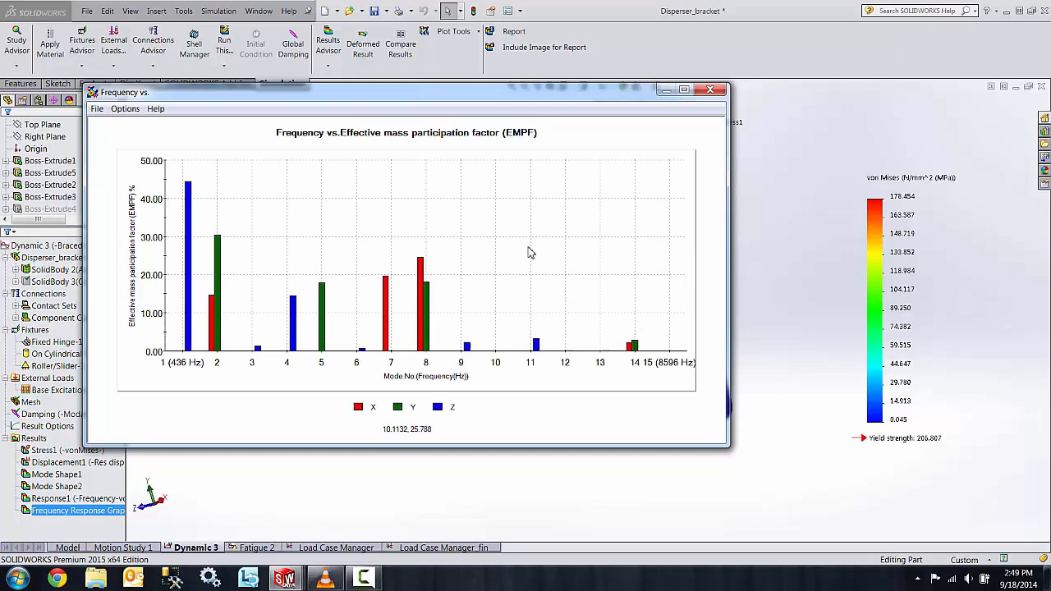
pyautogui.click(709, 89)
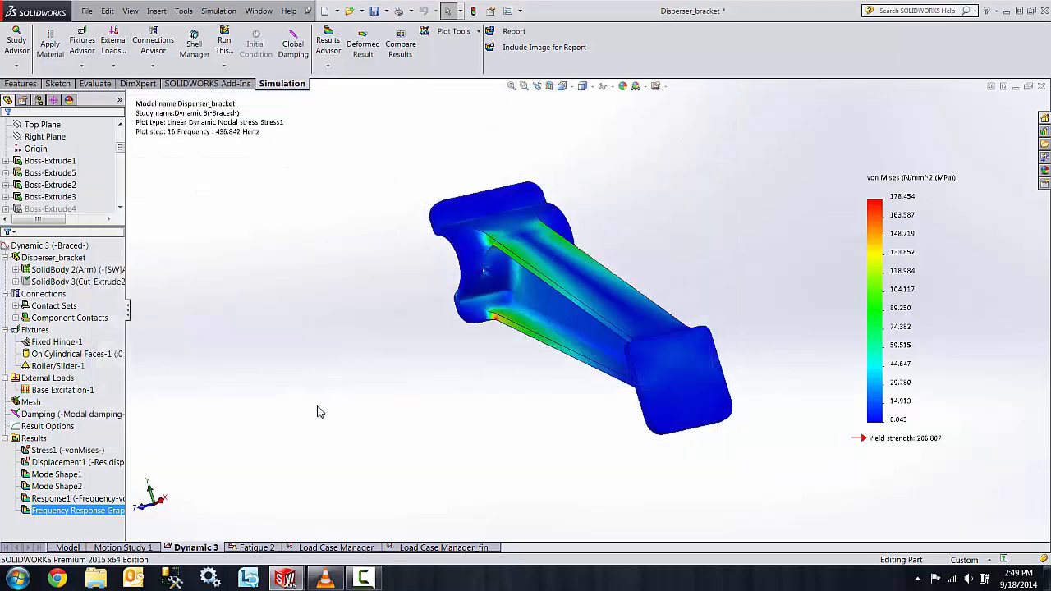
pyautogui.rightClick(79, 509)
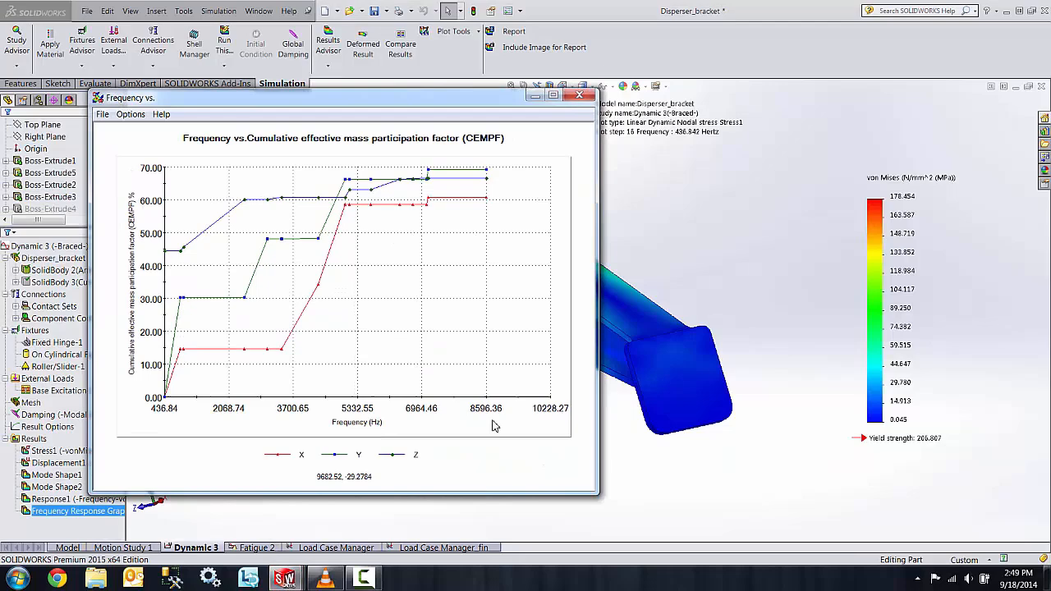
pyautogui.moveTo(320, 205)
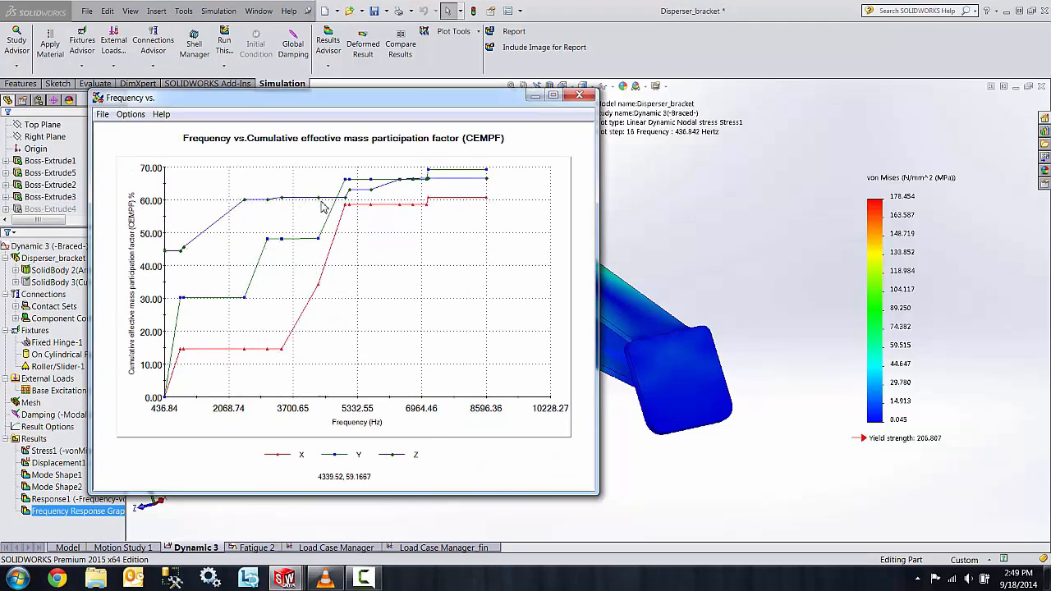
pyautogui.moveTo(320, 205)
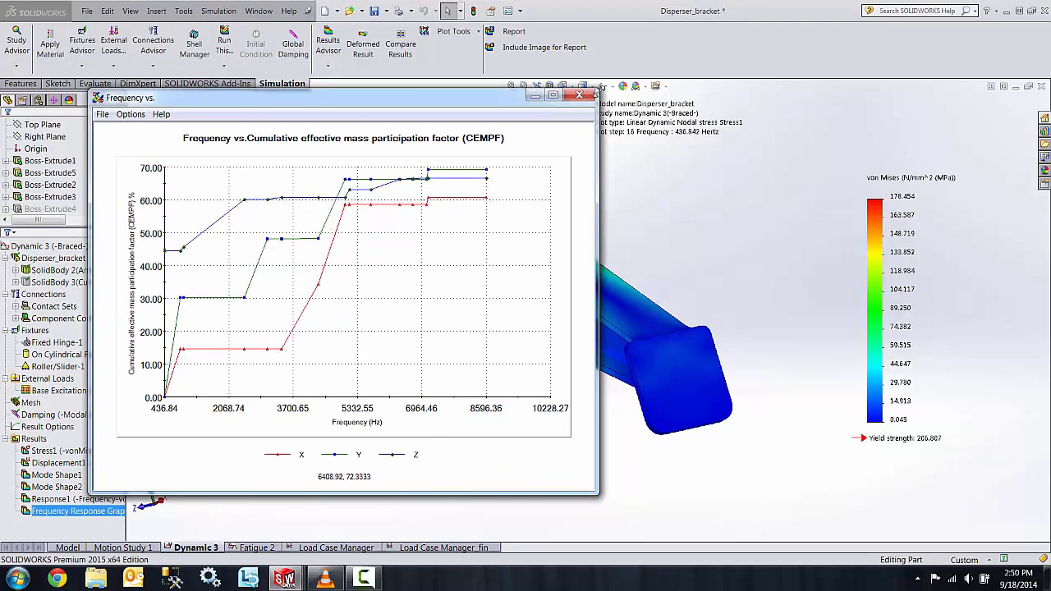
pyautogui.click(578, 97)
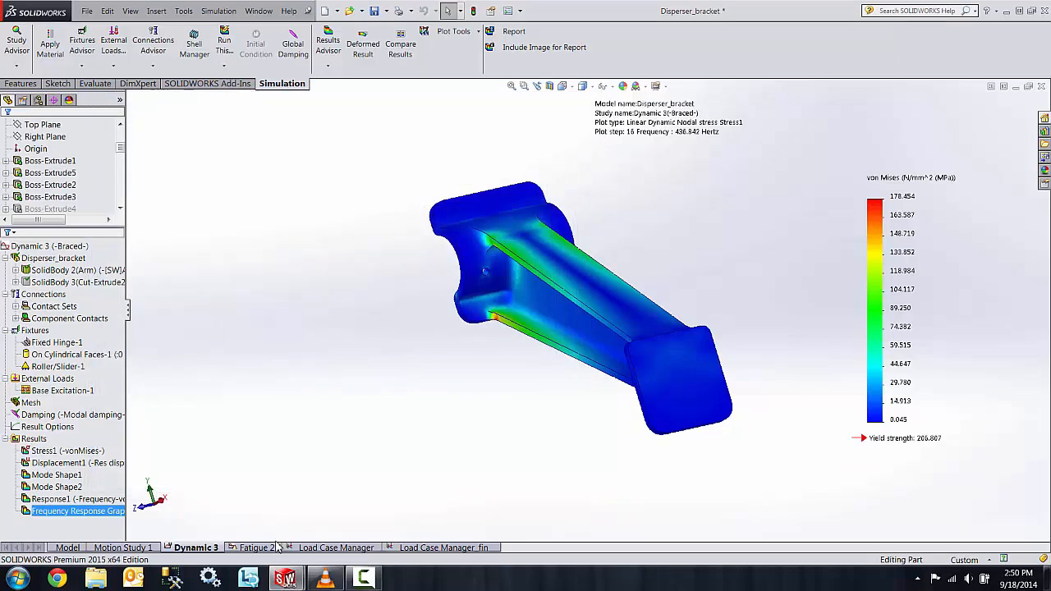
# Step: Add a harmonic event from Dynamic 3 to Fatigue 2, run it and show the Results1 life plot
pyautogui.click(256, 548)
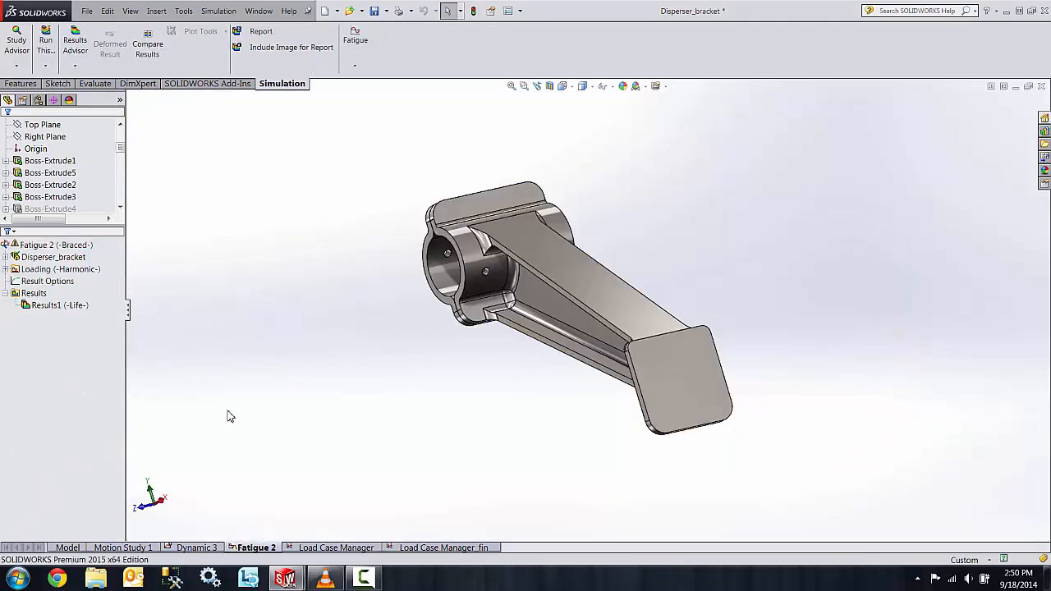
pyautogui.click(48, 281)
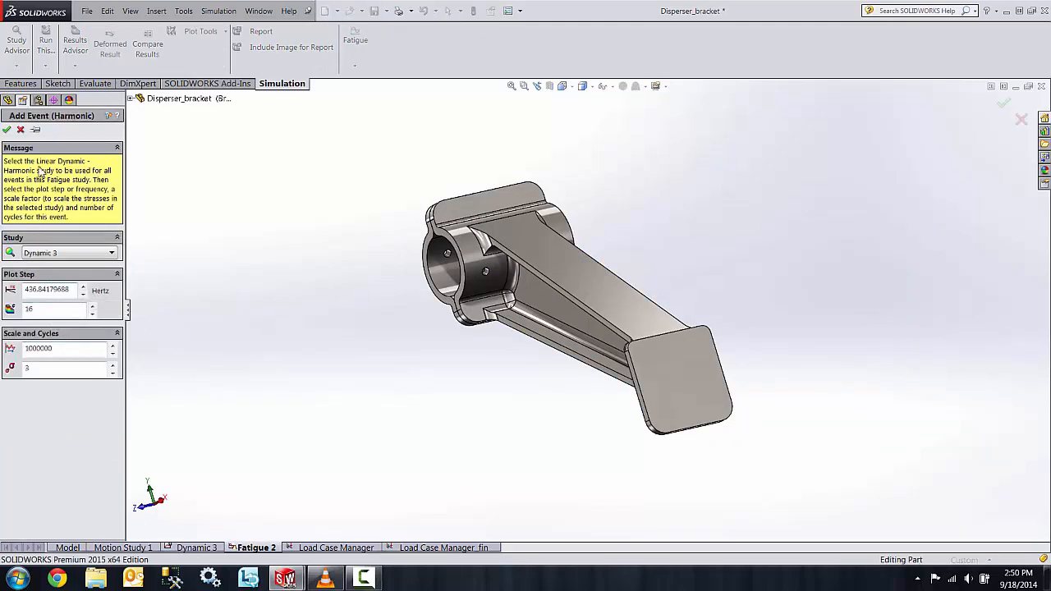
pyautogui.rightClick(36, 247)
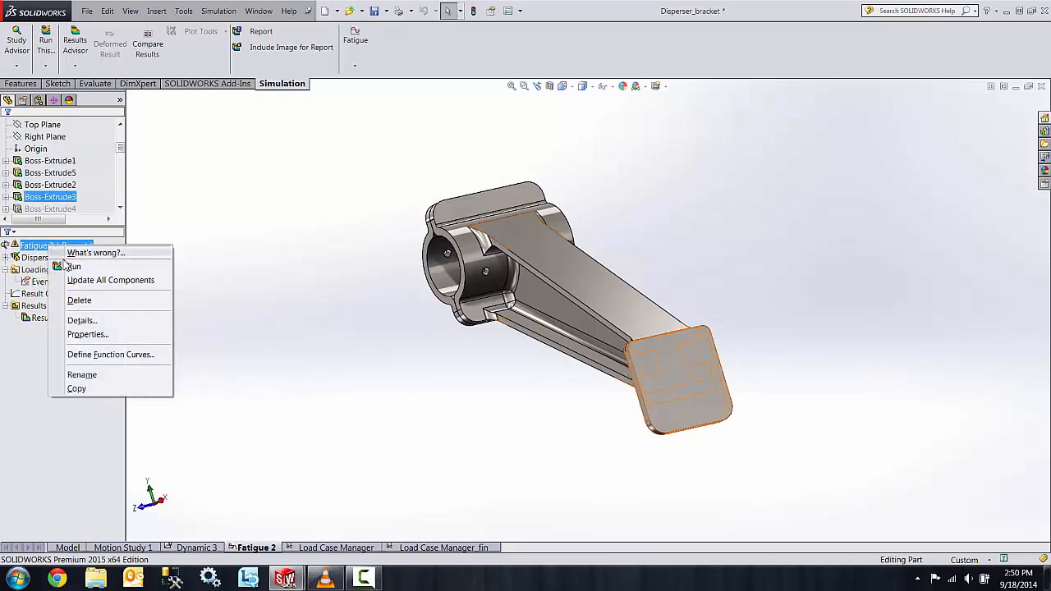
pyautogui.click(76, 266)
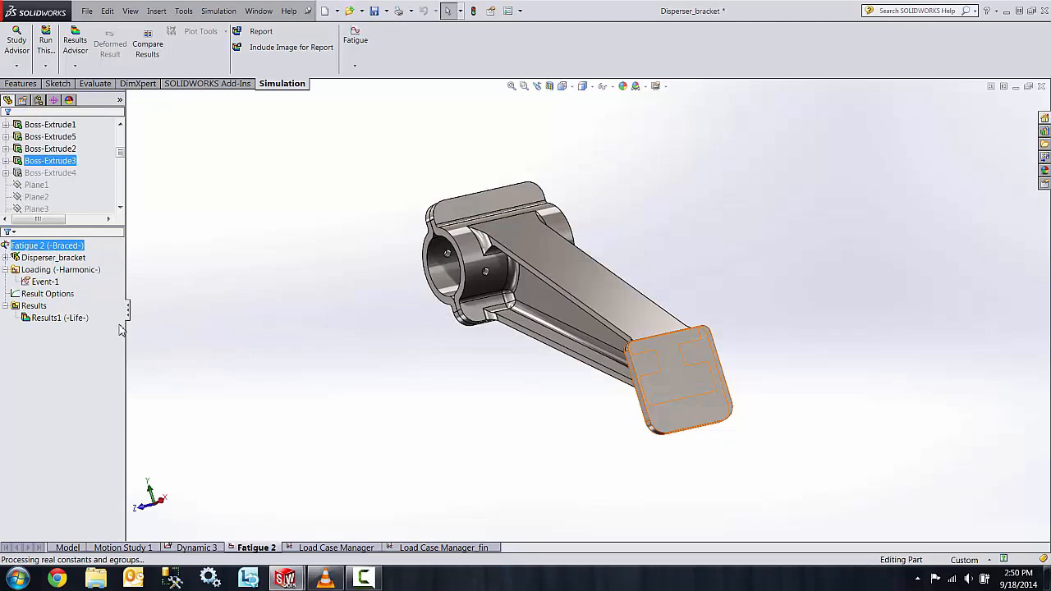
pyautogui.click(59, 319)
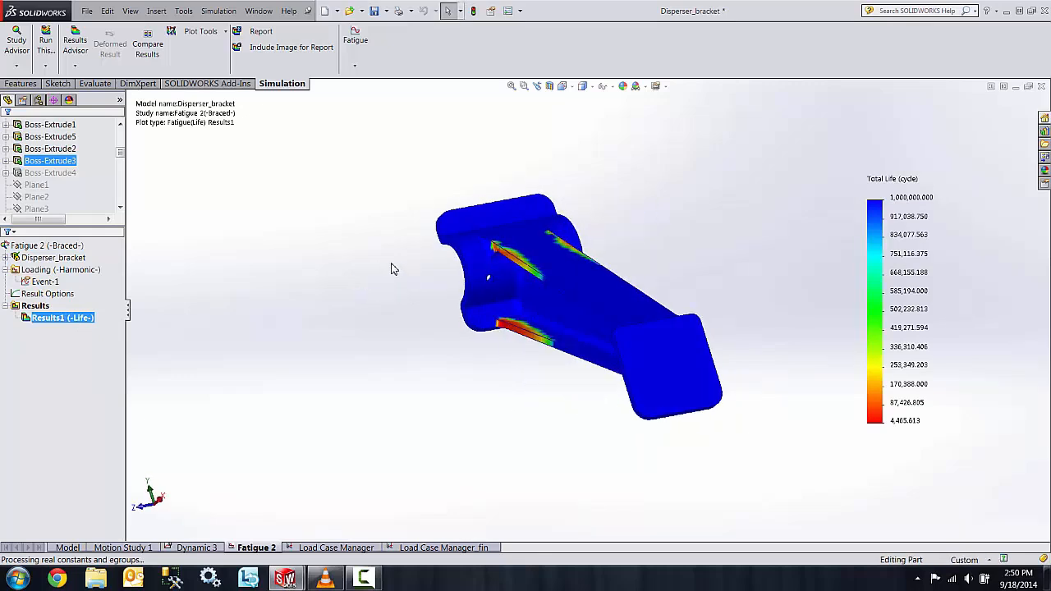
pyautogui.moveTo(385, 253)
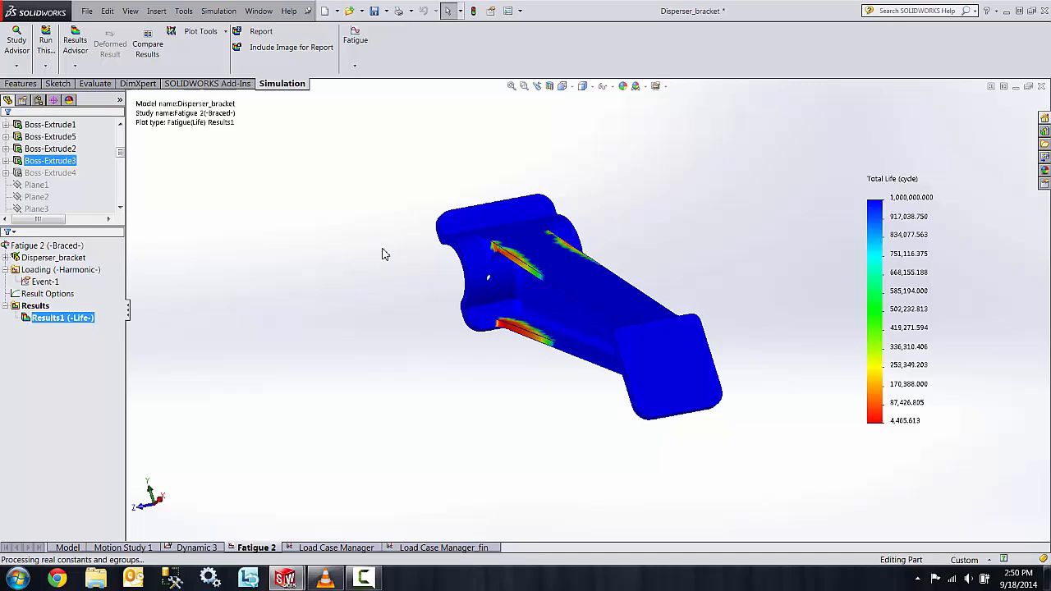